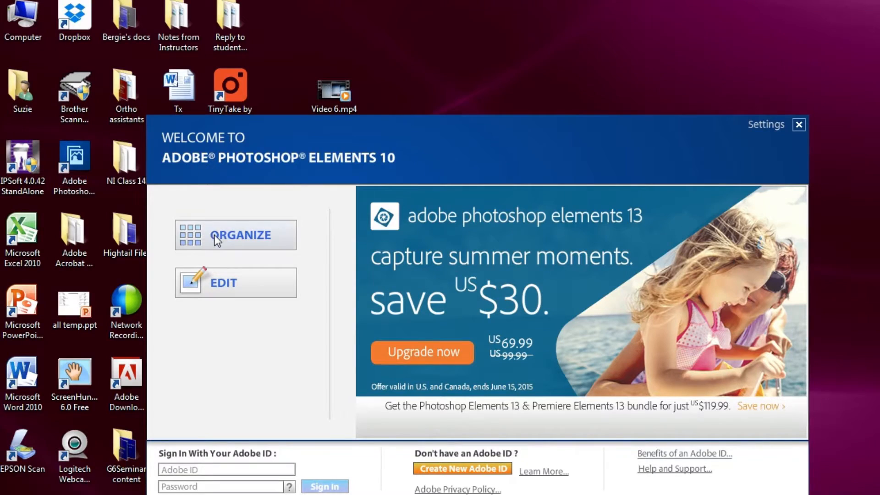
- Enter the Organizer from the welcome screen and start getting photos from the scanner
left_click(240, 235)
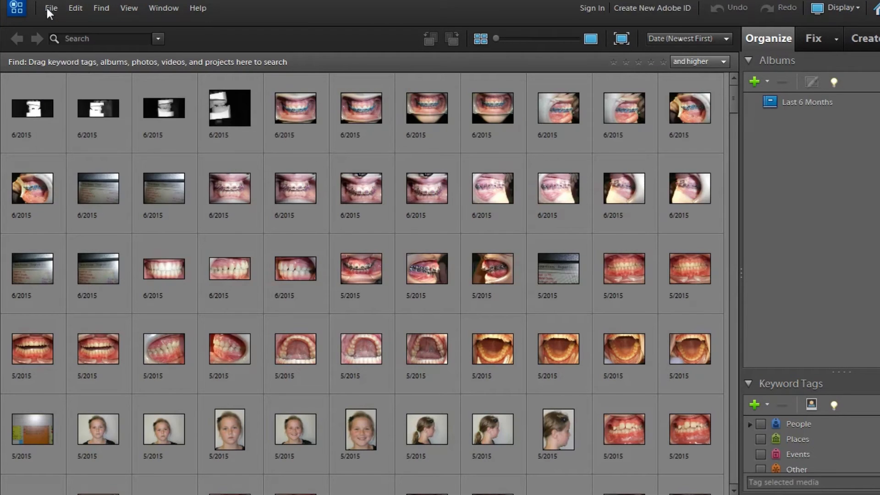
left_click(51, 8)
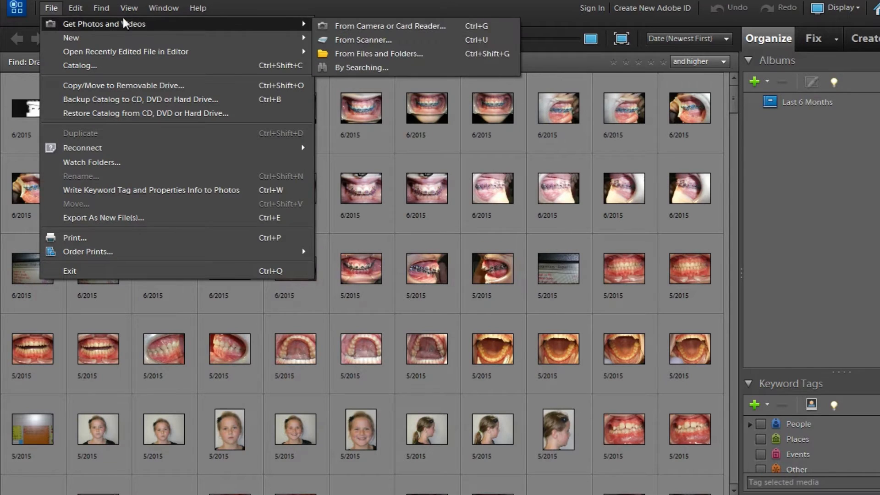
mouse_move(365, 40)
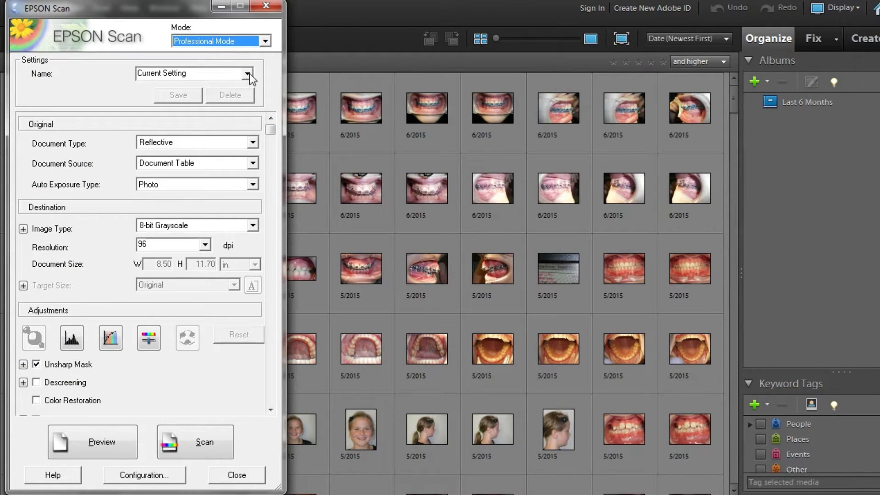
- Load the saved 'Models' scan setting in EPSON Scan
left_click(246, 74)
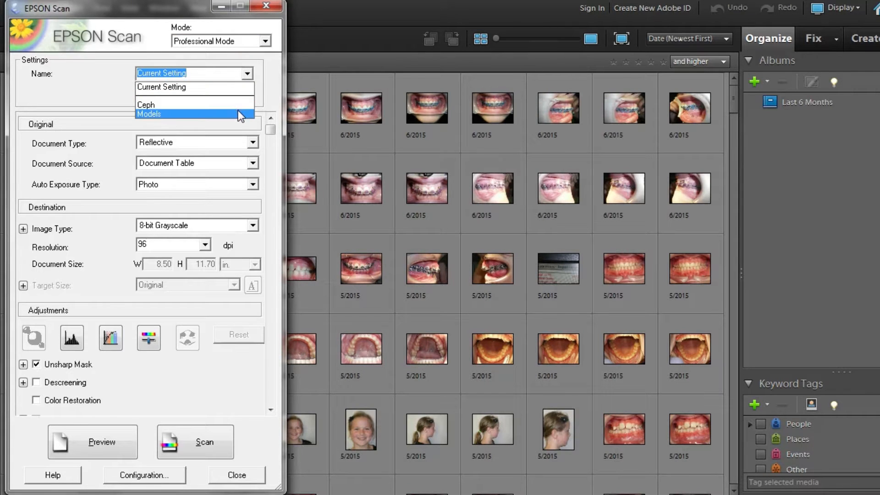
left_click(148, 114)
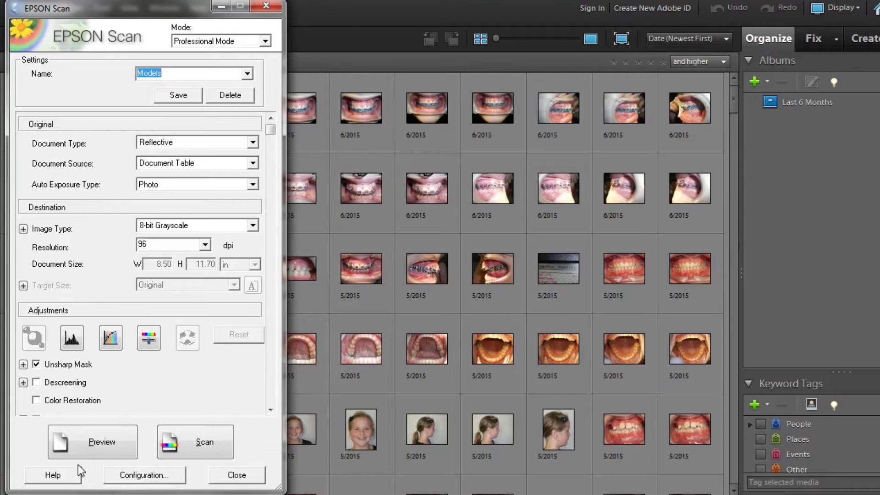
- Preview the scanner glass and frame the two dental models with a marquee
left_click(92, 442)
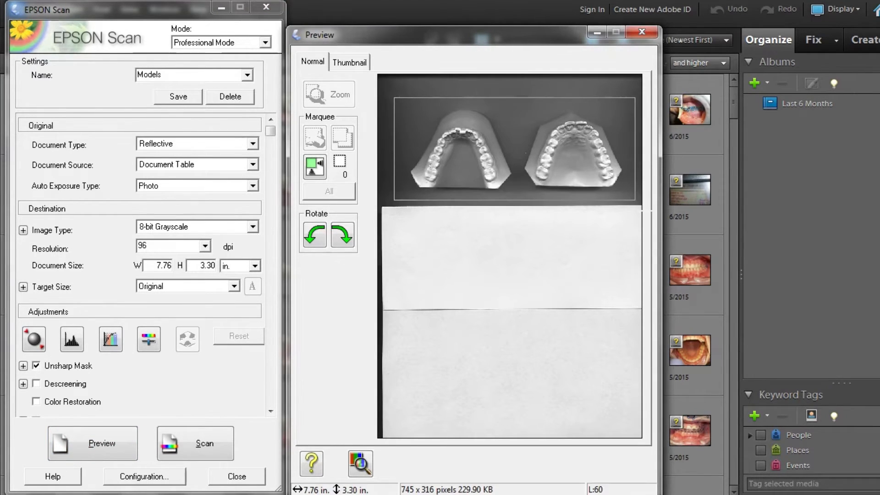
left_click(194, 442)
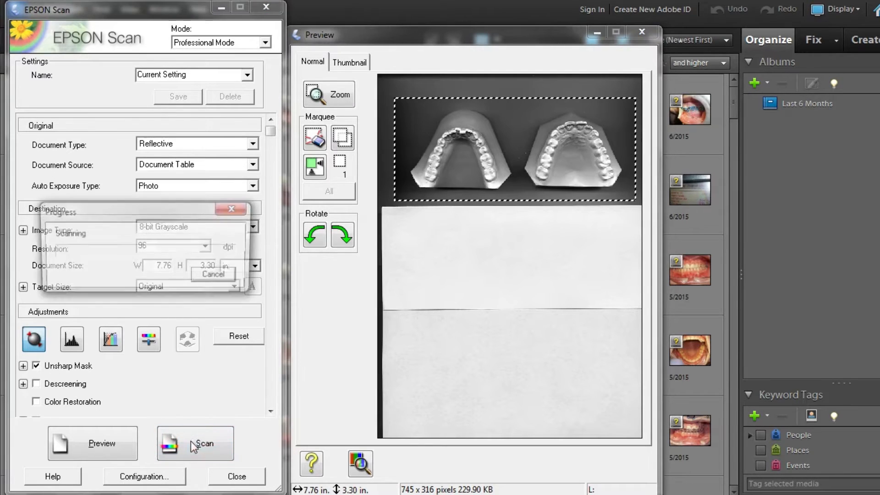
- Scan the framed pair, then scan the framed side view of the occluded models
left_click(195, 443)
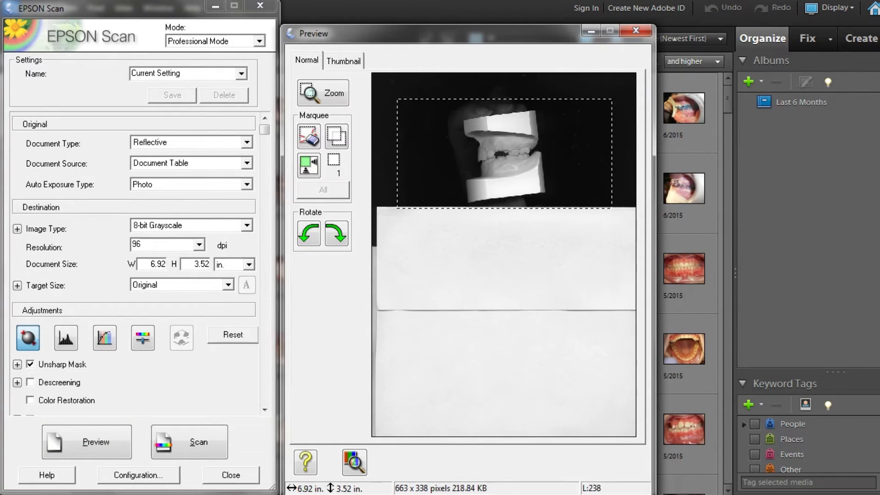
left_click(188, 442)
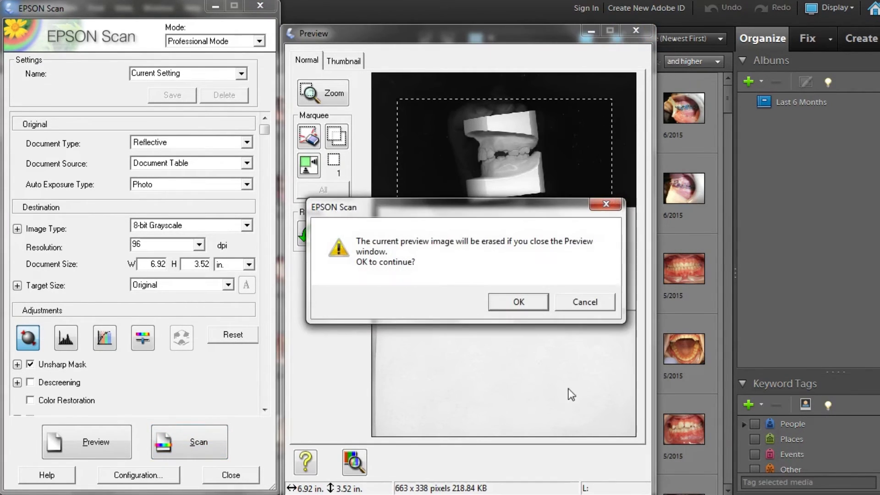
- Discard the preview and close EPSON Scan, returning to the Organizer
left_click(517, 301)
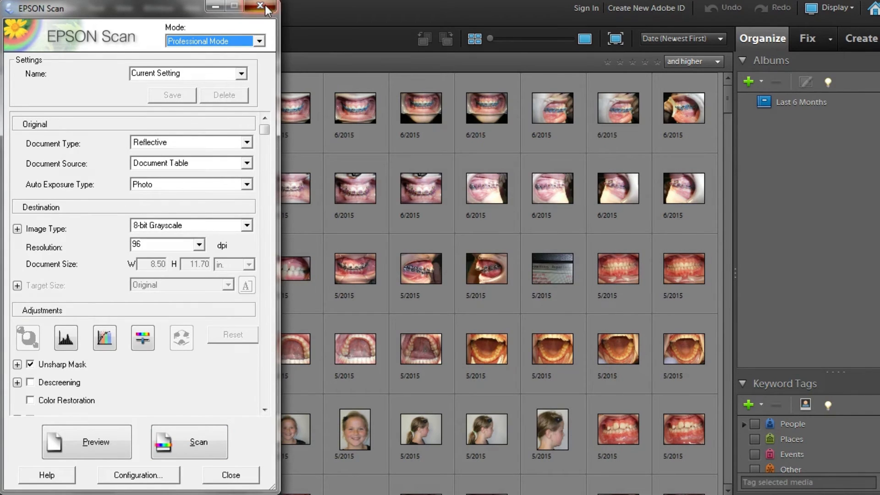
left_click(260, 6)
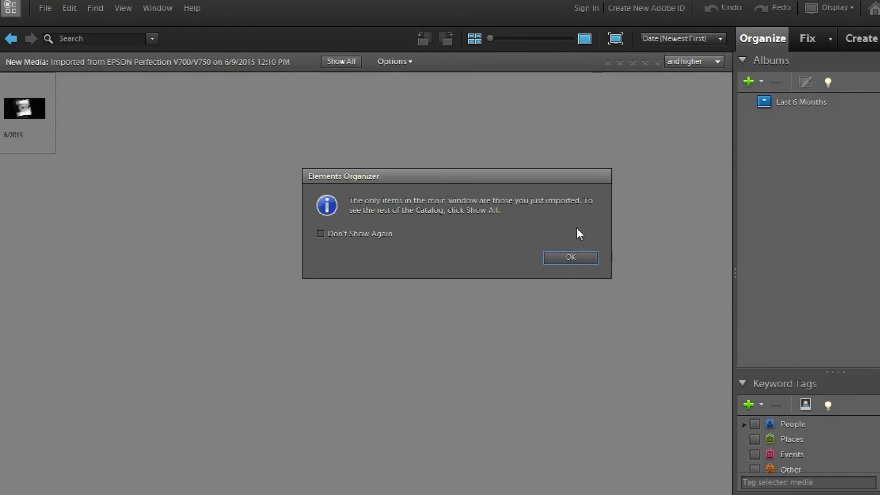
- Dismiss the new-items notice and send the imported scan to the Photoshop Elements Editor
left_click(569, 258)
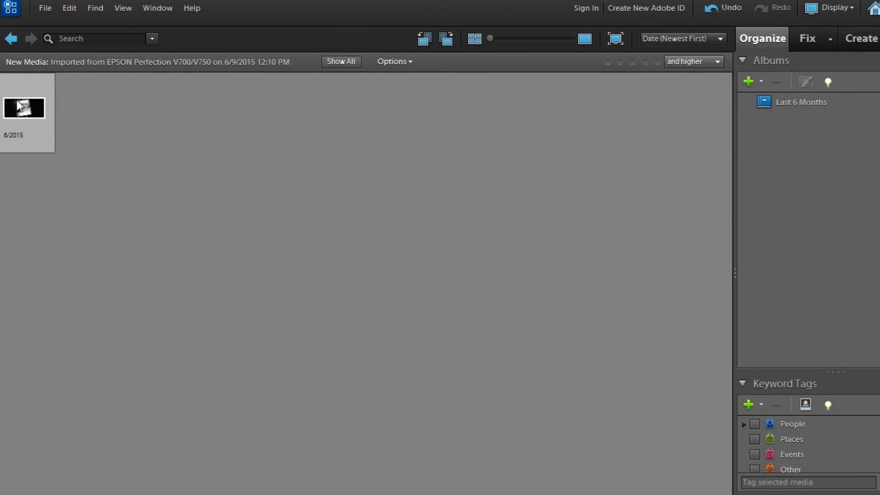
right_click(23, 107)
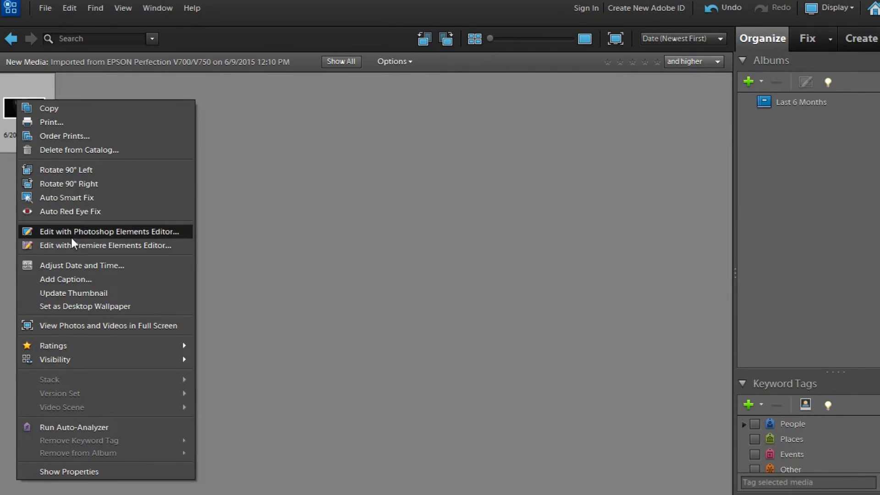
left_click(108, 231)
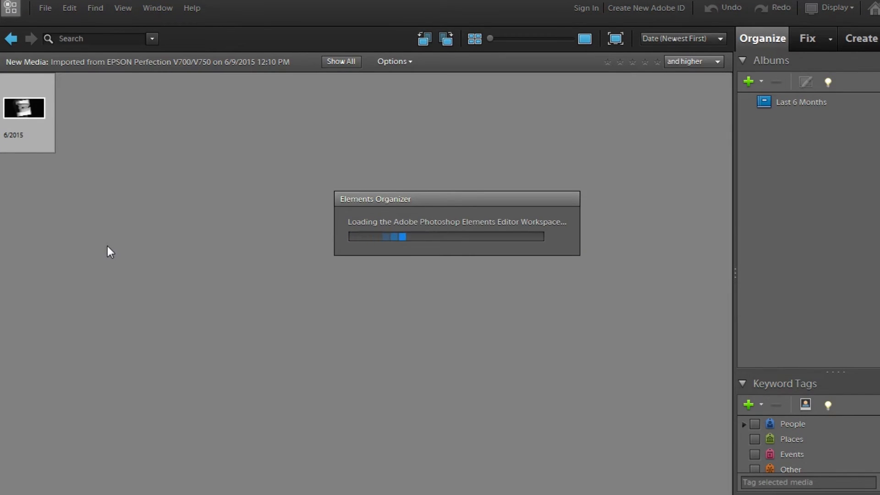